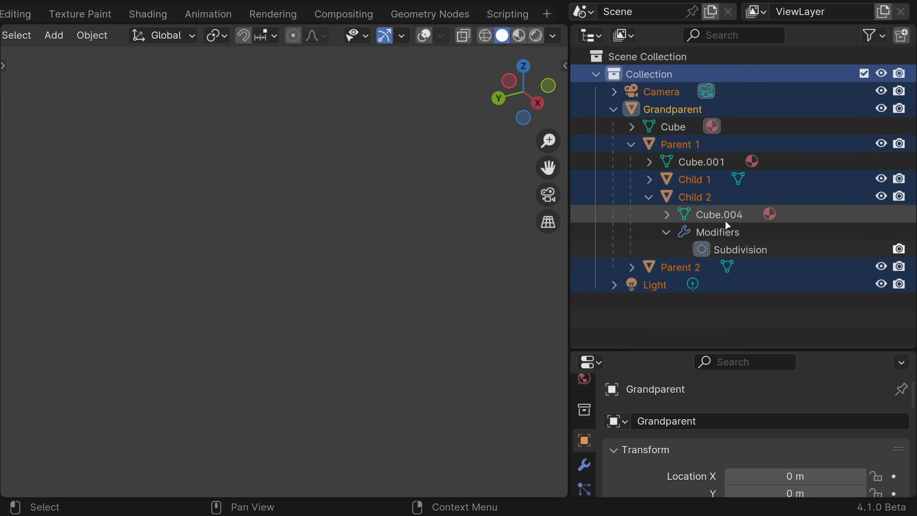
- Cancel the Bake Action dialog without baking and return to the Preferences
left_click(695, 196)
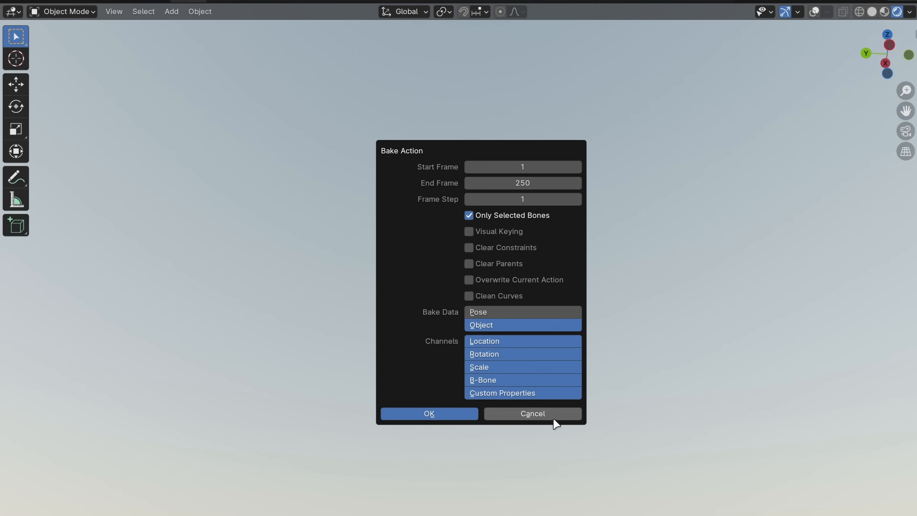
left_click(531, 414)
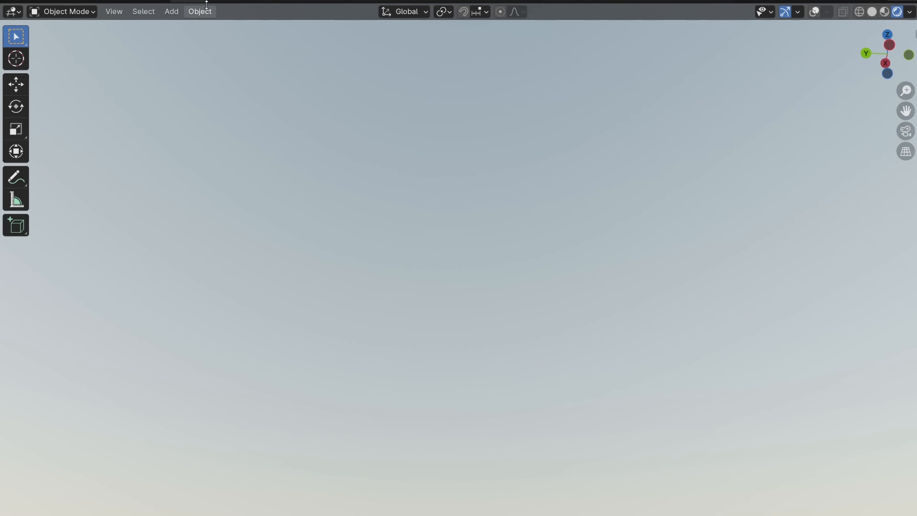
left_click(114, 11)
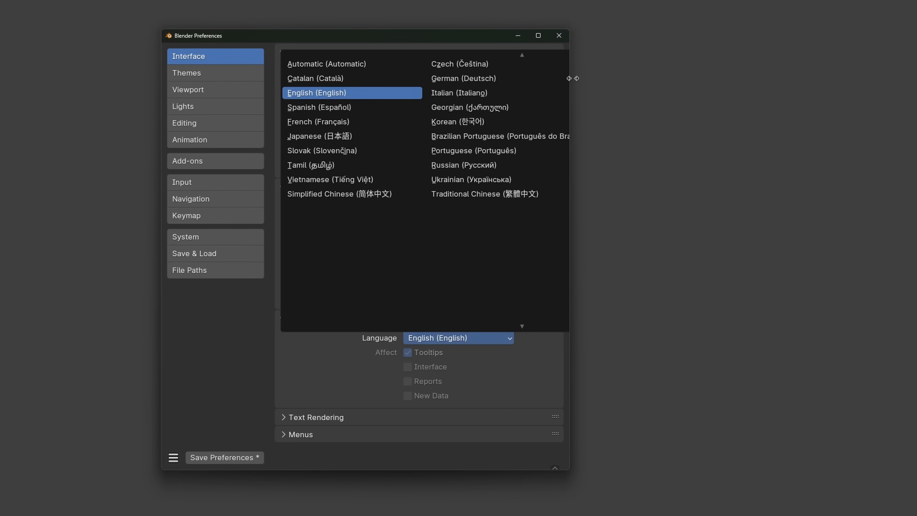
- Show the Area Options between the viewport and its neighbouring area
scroll("down", 3)
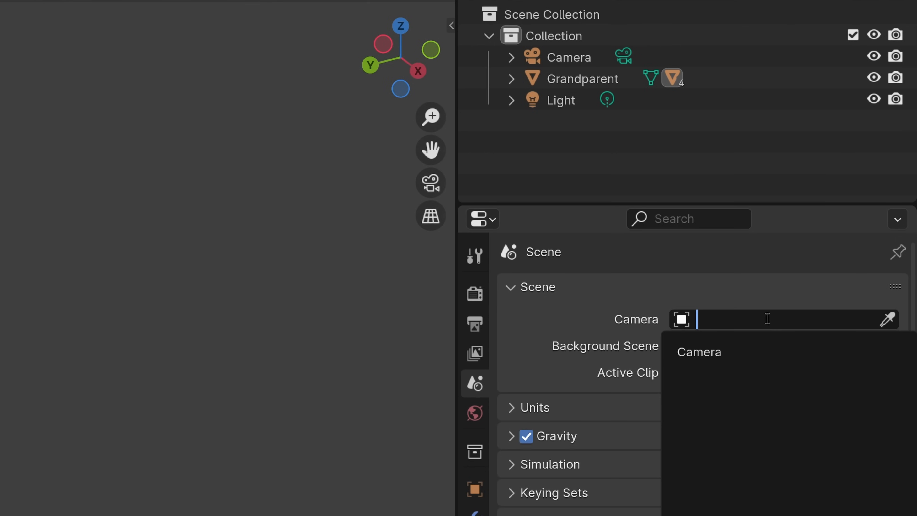
left_click(698, 351)
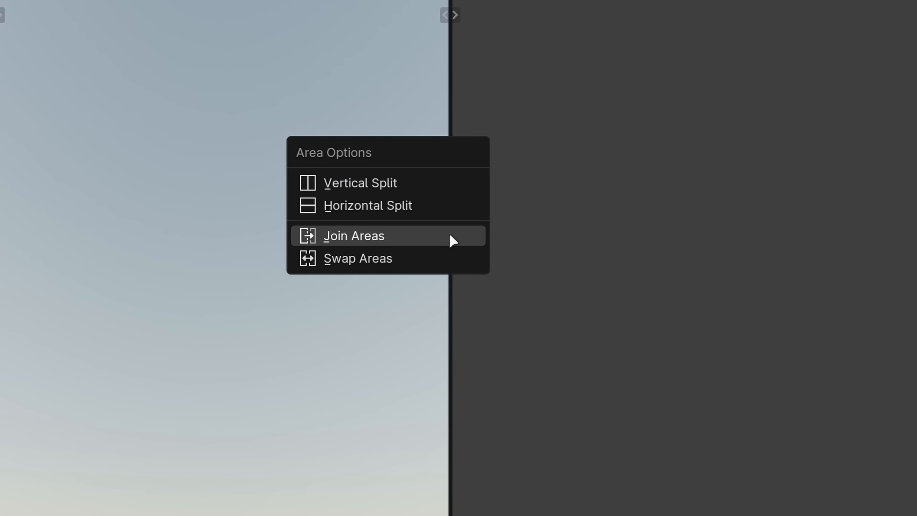
mouse_move(448, 245)
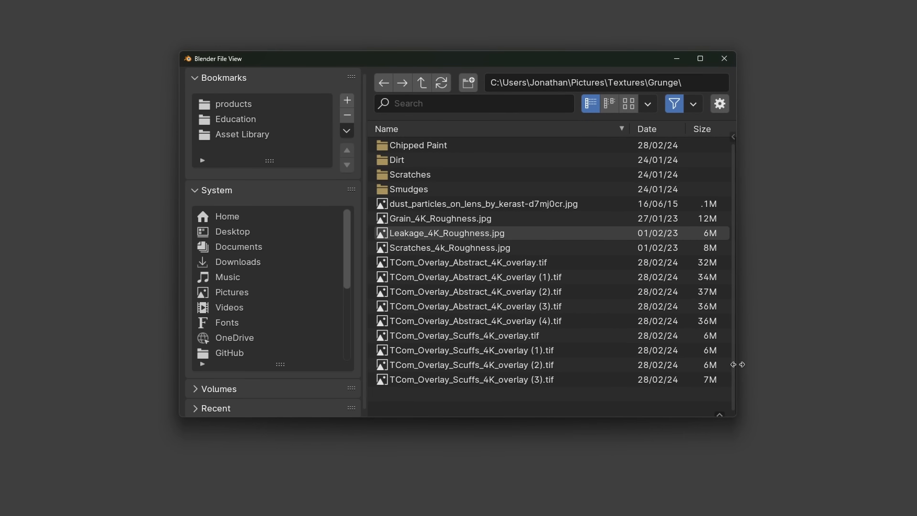
- Assign Material.001 with an orange Principled BSDF base colour to the text object
left_click(628, 103)
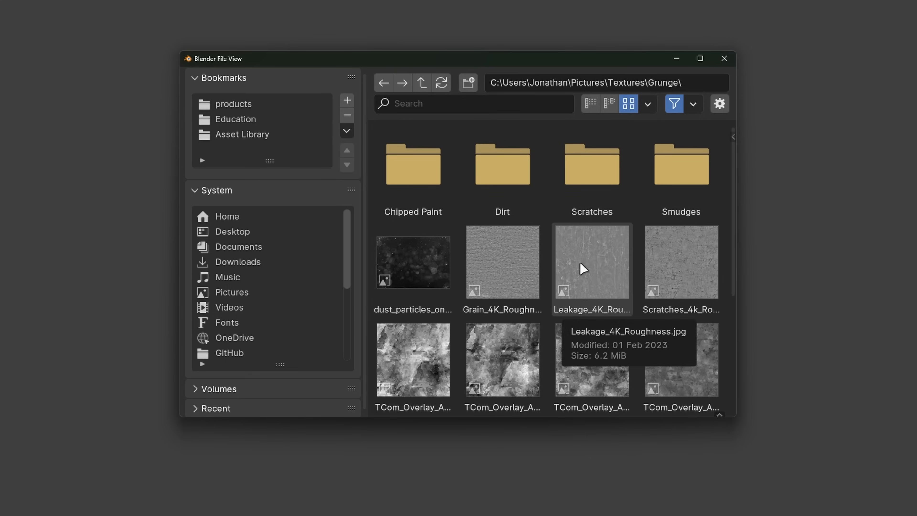
mouse_move(696, 279)
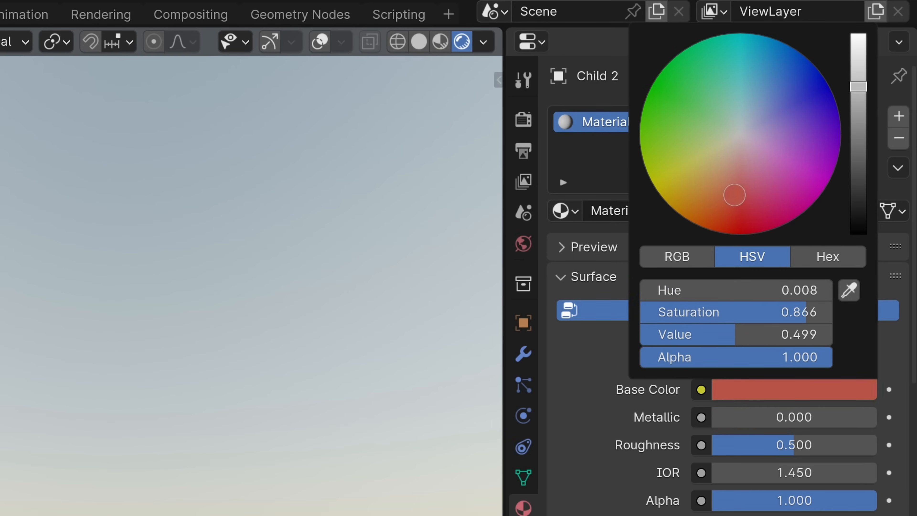
left_click(755, 80)
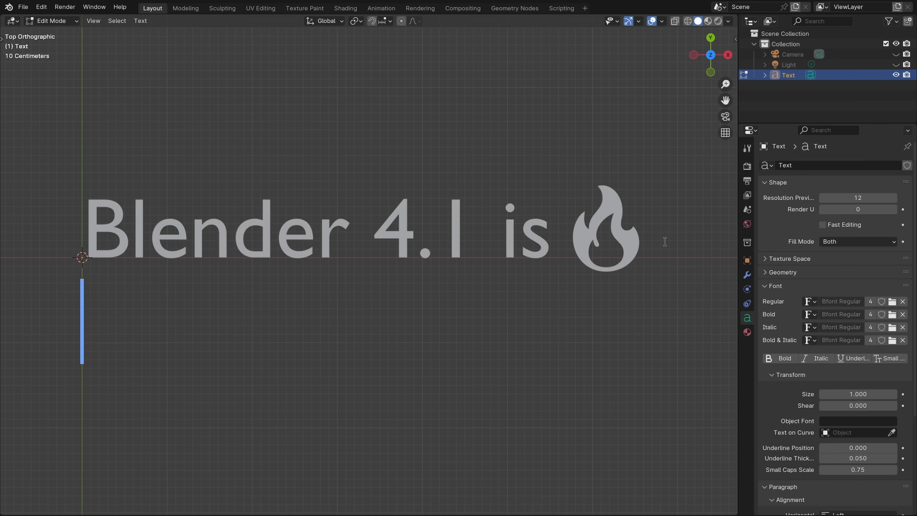
key("ctrl+v")
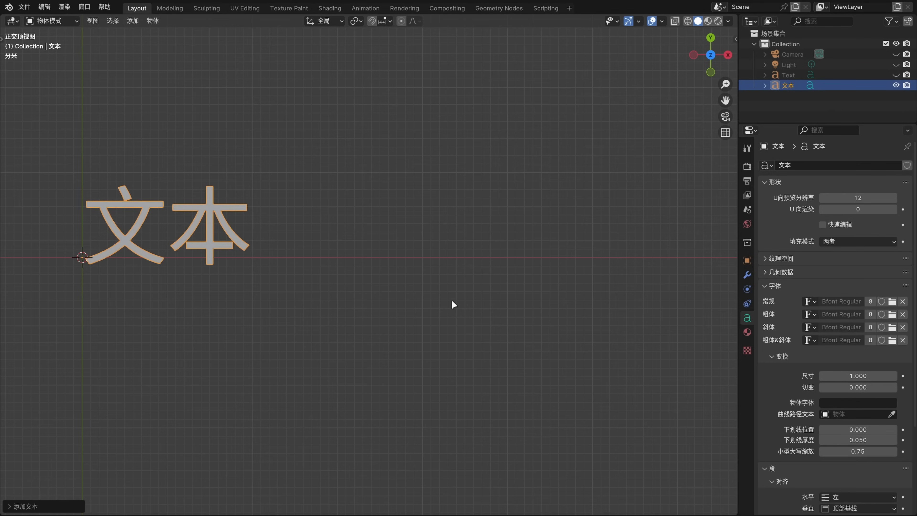
left_click(583, 121)
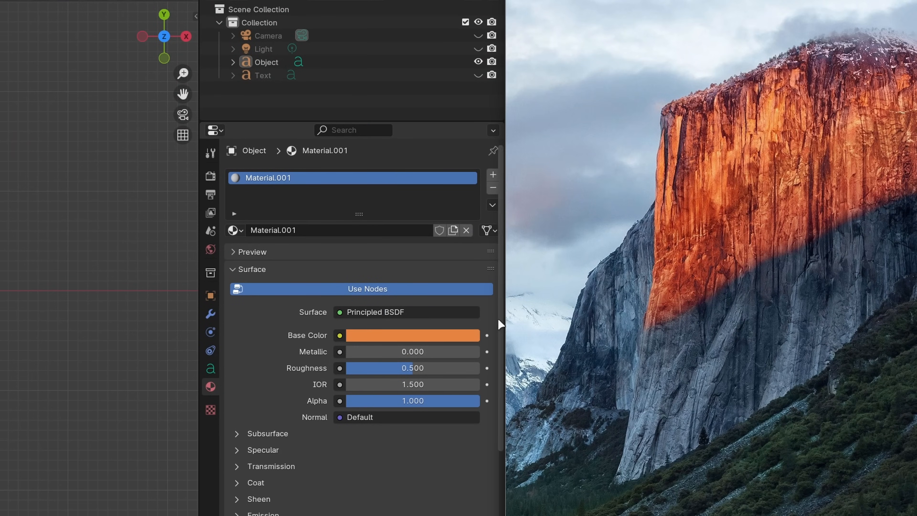
mouse_move(589, 253)
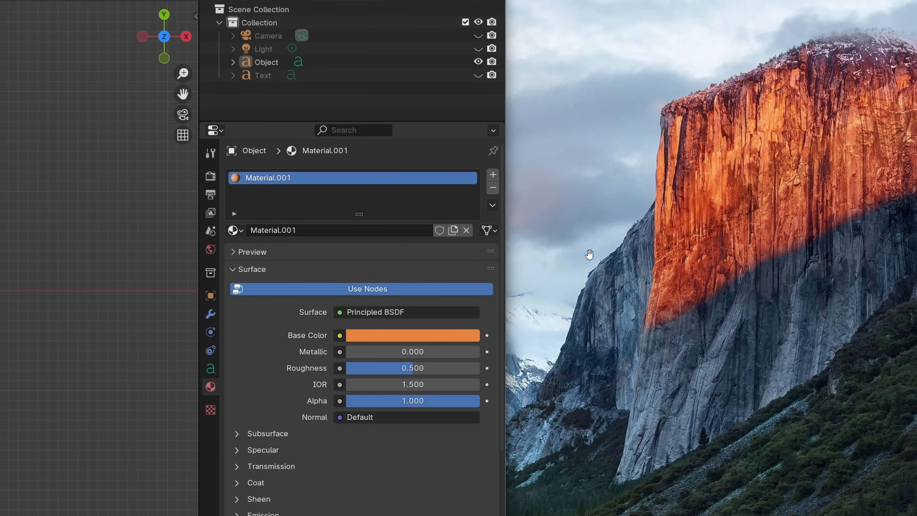
- Show the Viewer Node render with Histogram, Waveform and Vectorscope scopes in the sidebar
left_click(47, 13)
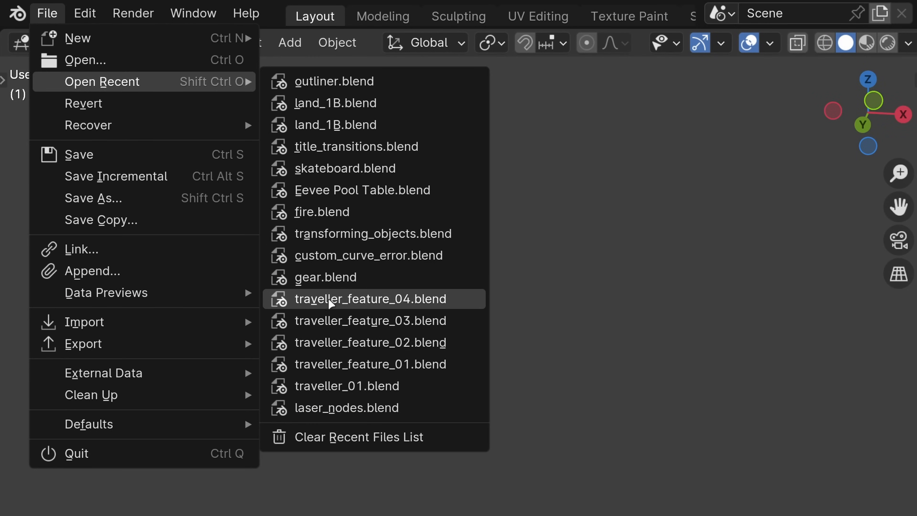
mouse_move(323, 373)
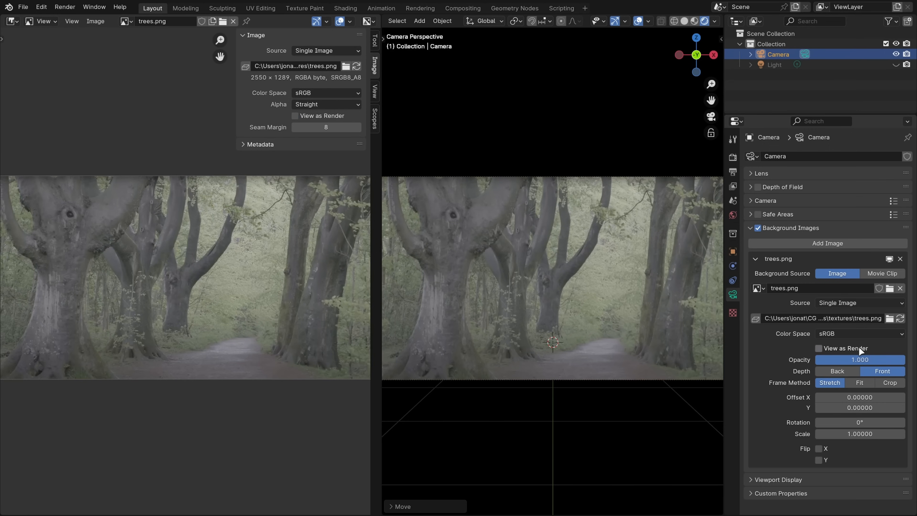
left_click(295, 115)
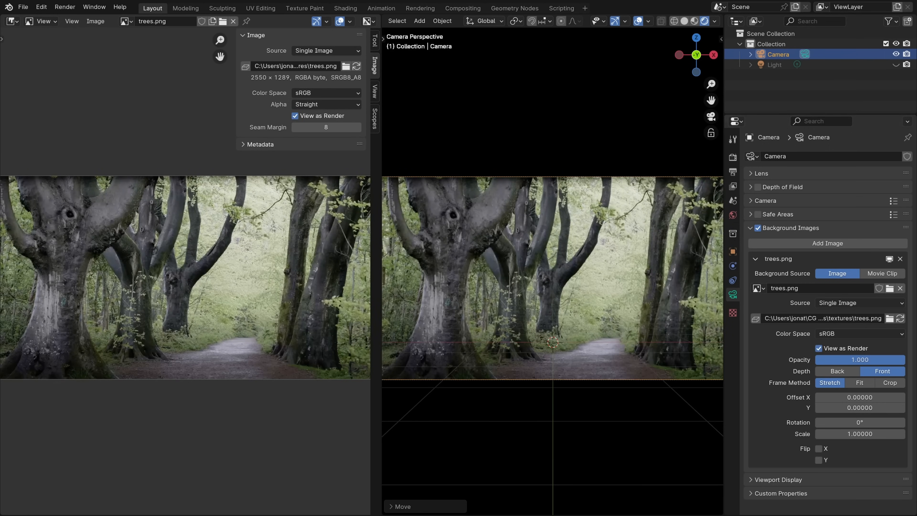
left_click(96, 7)
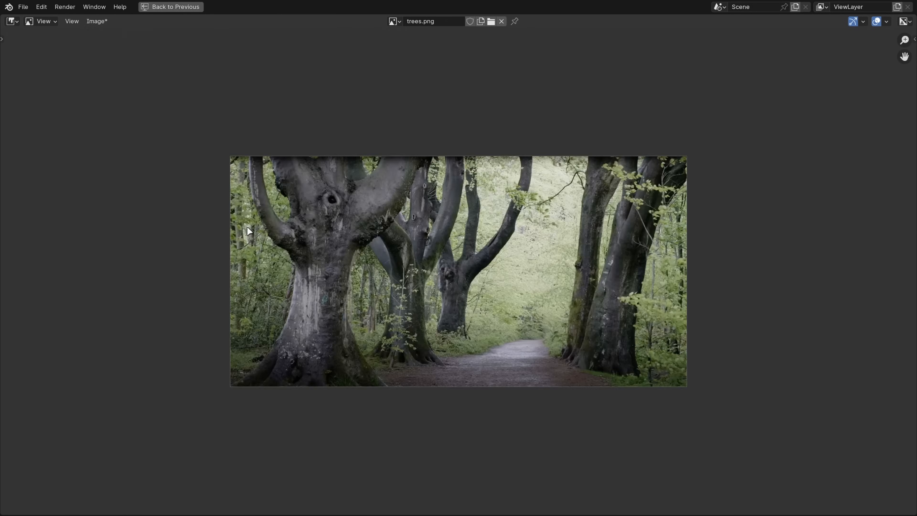
left_click(170, 6)
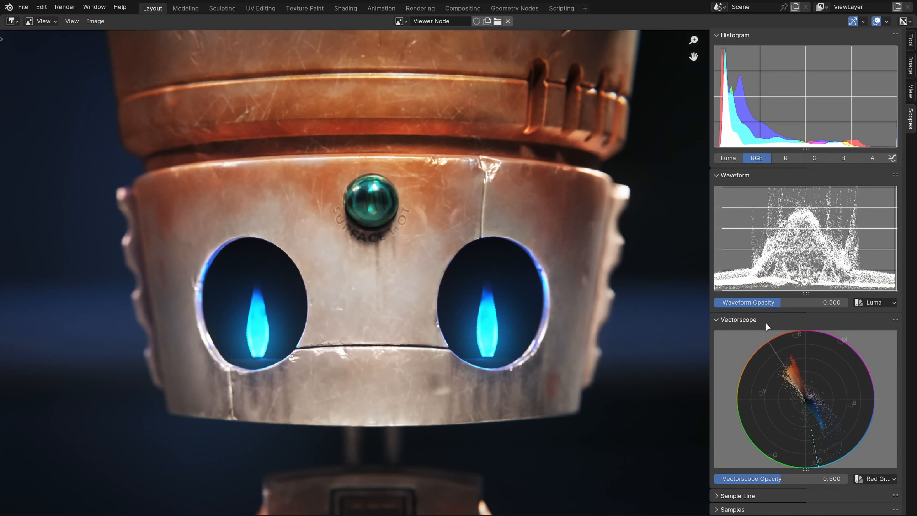
left_click(875, 478)
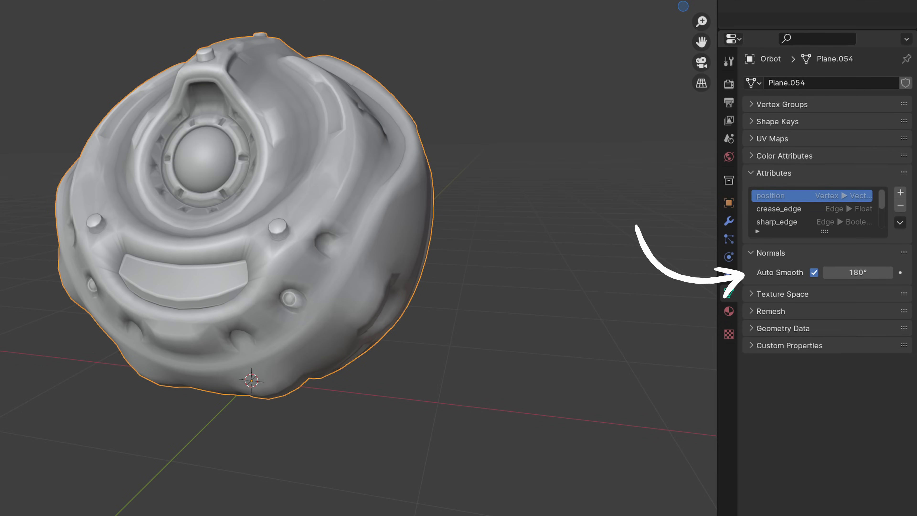
- Shade the Orbot model smooth by angle and add a Smooth by Angle normals modifier
left_click(769, 253)
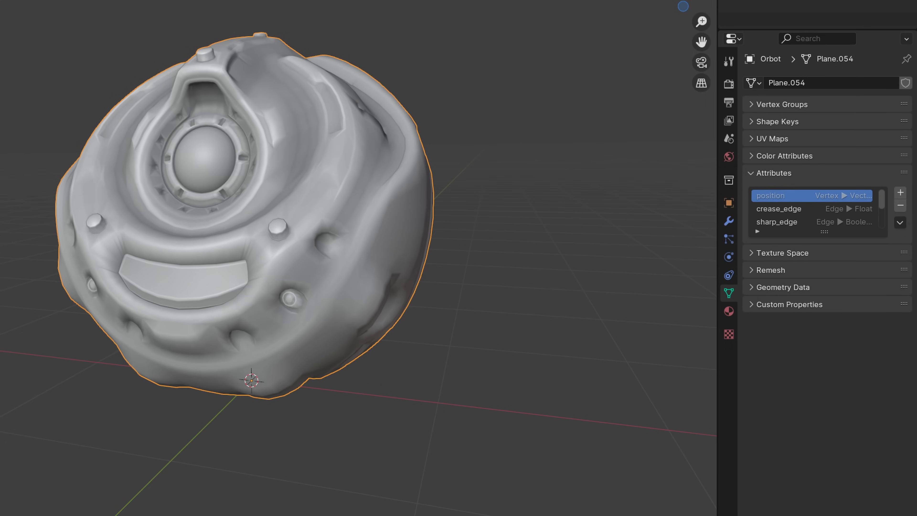
key("Tab")
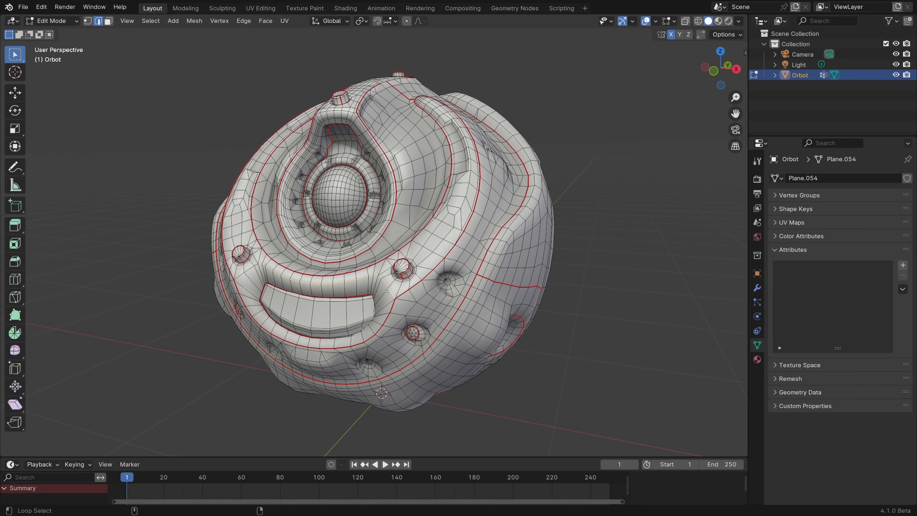
left_click(322, 275)
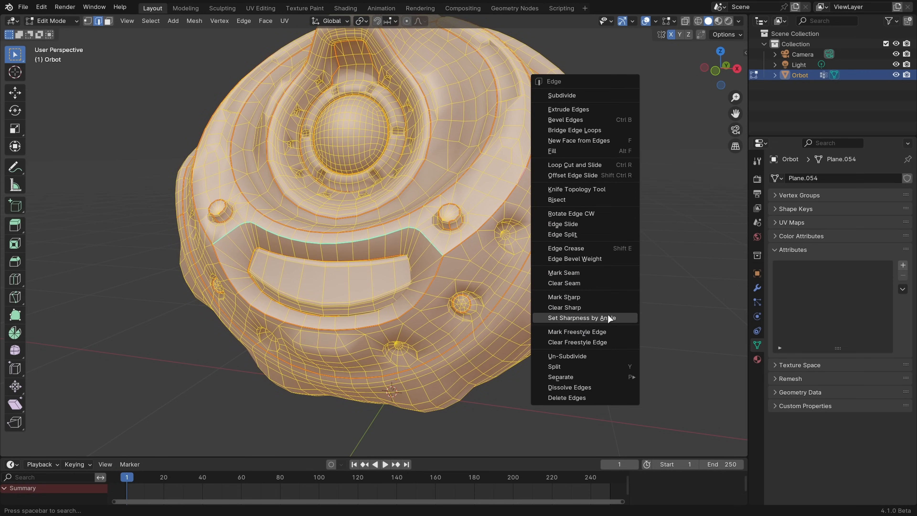
left_click(582, 318)
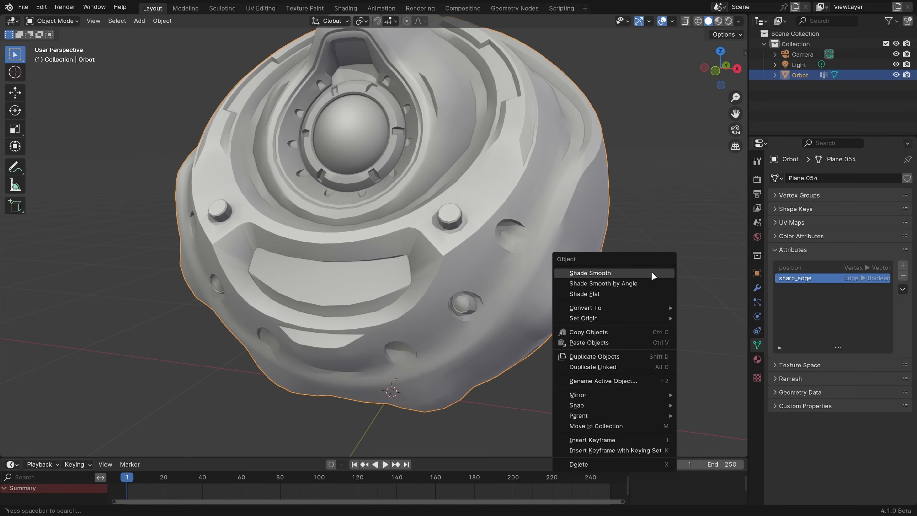
left_click(602, 283)
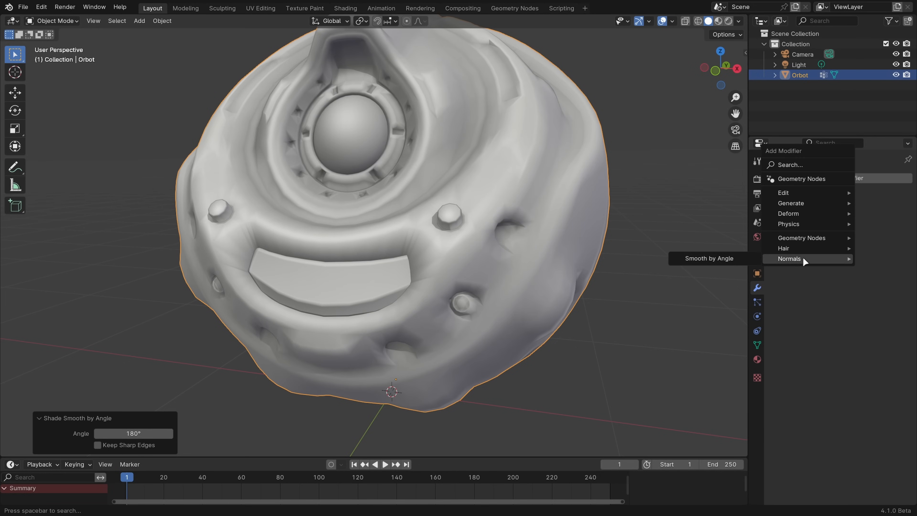
left_click(706, 258)
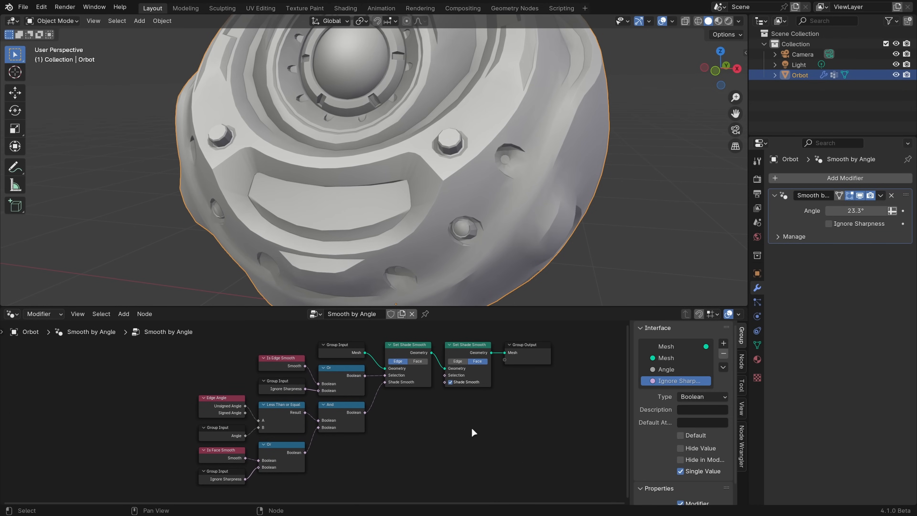
- Enable Simplify in Render Properties with simplified normals in the viewport
left_click(756, 179)
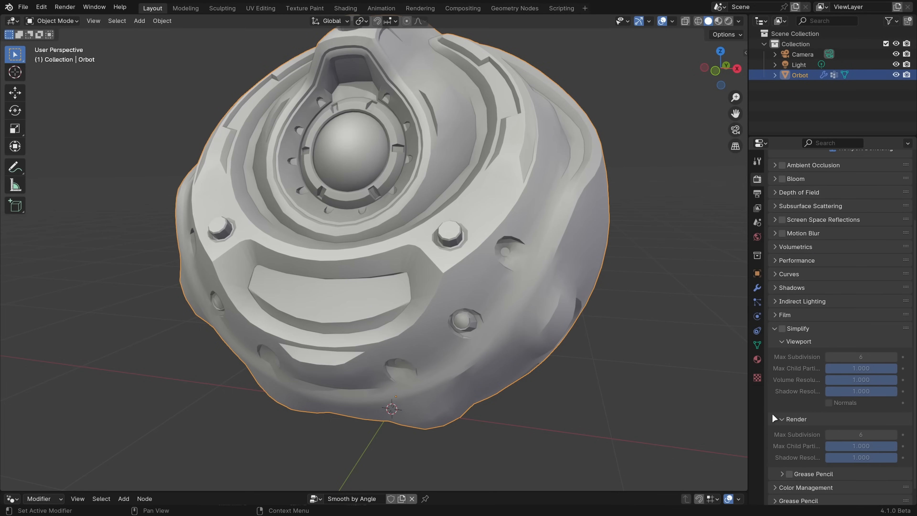
left_click(782, 328)
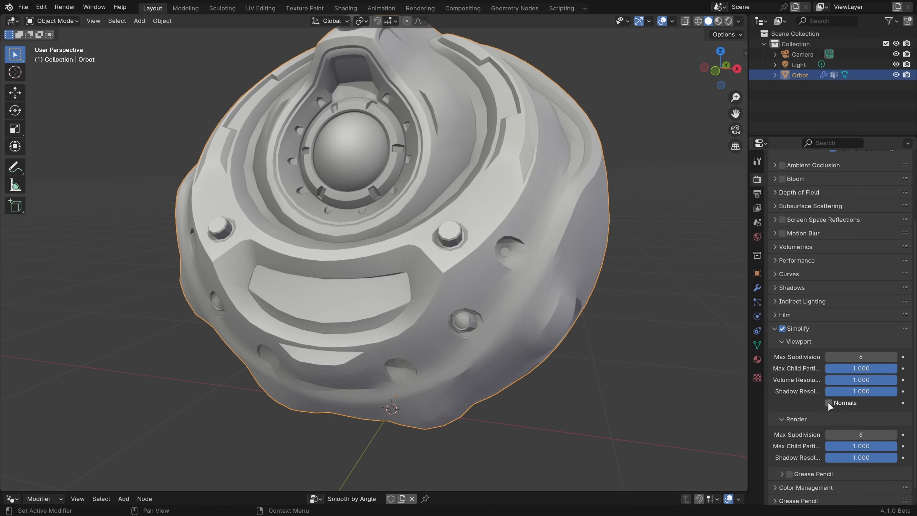
left_click(828, 402)
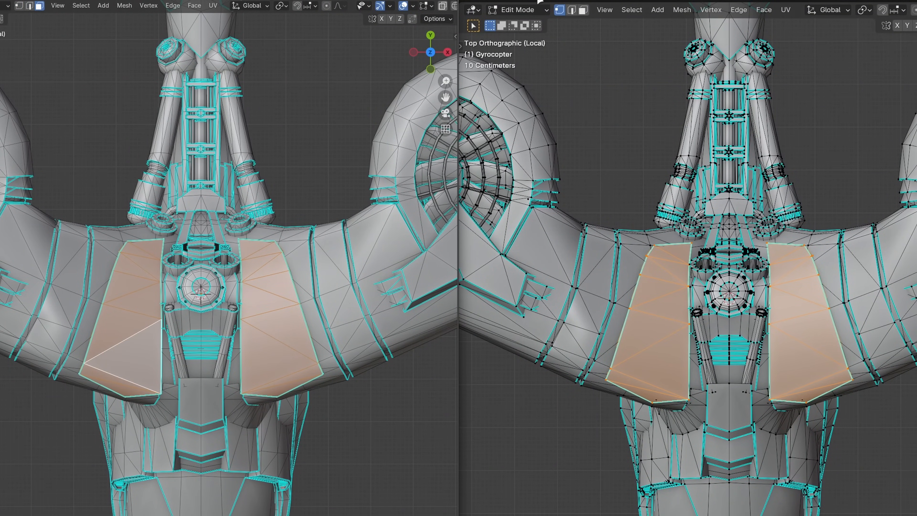
- Tick Face Sets and Cavity auto-masking for the Draw brush, then select Draw Sharp
left_click(583, 10)
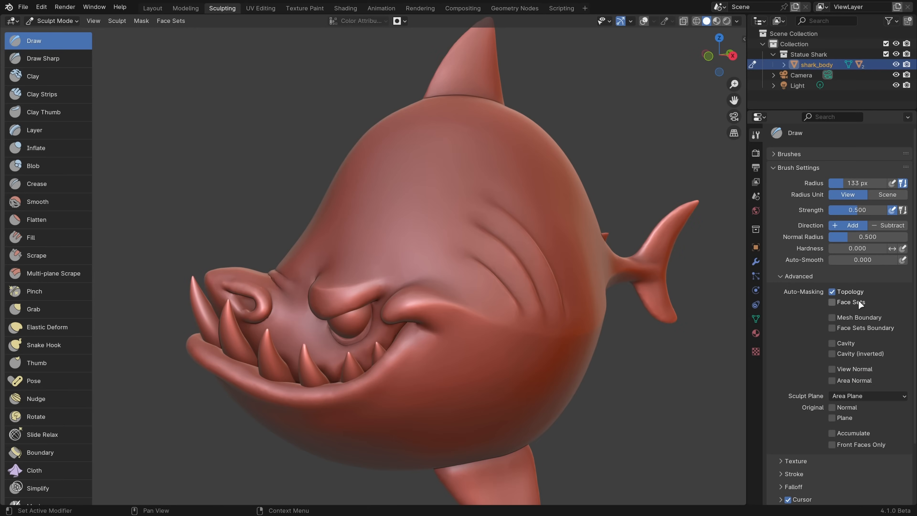
left_click(831, 302)
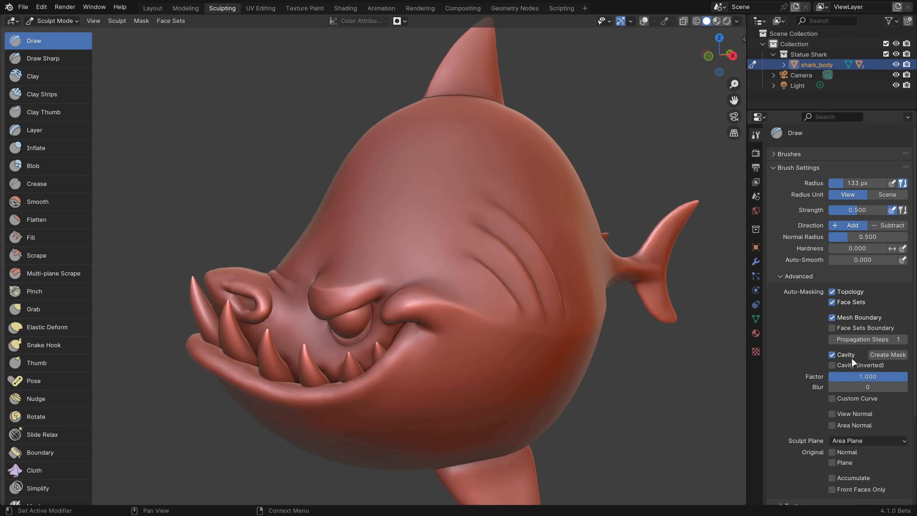
left_click(42, 58)
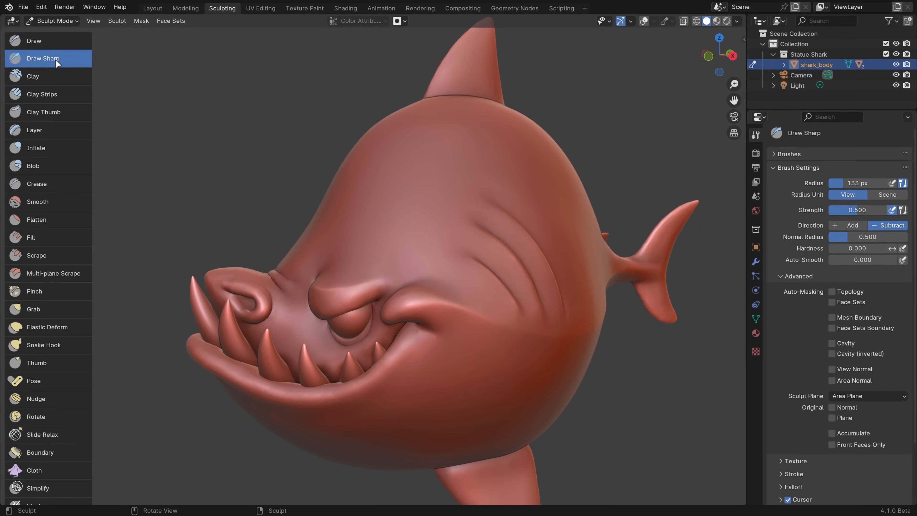
left_click(33, 40)
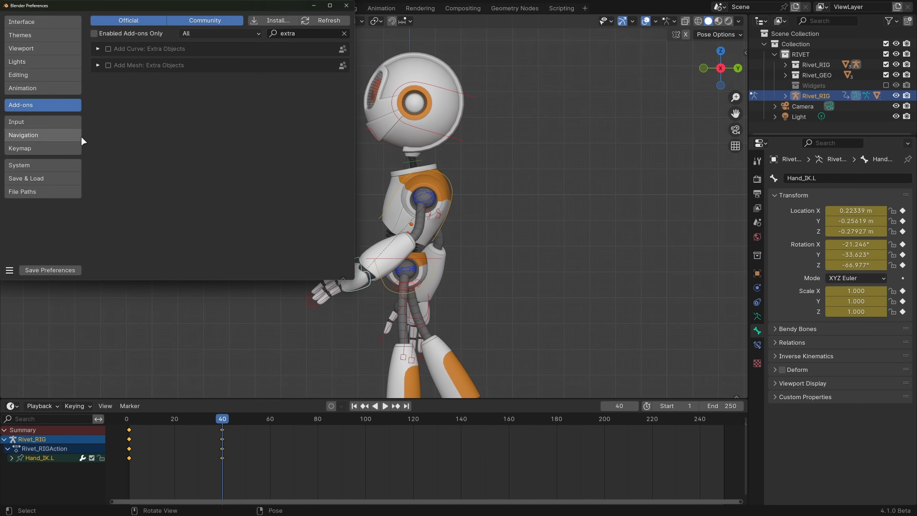
- Set the default key channels to Location, Rotation and Scale in Animation preferences
left_click(23, 88)
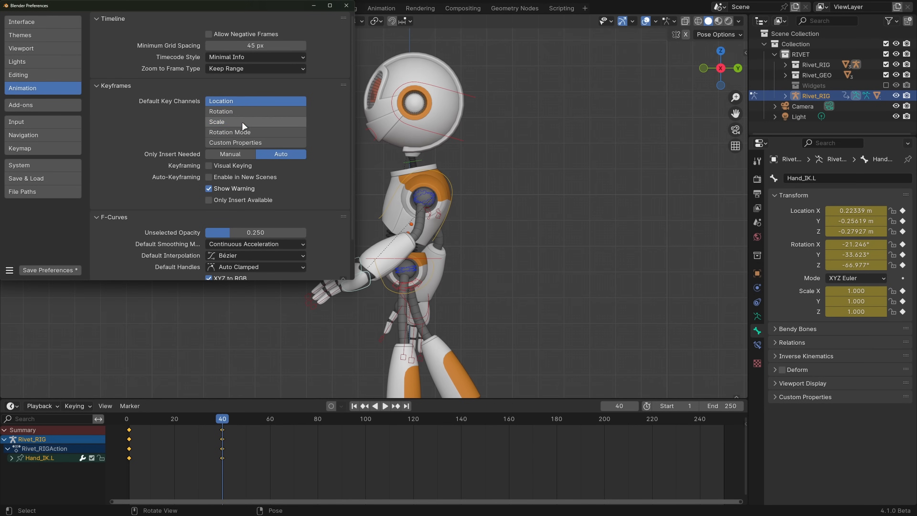
left_click(345, 5)
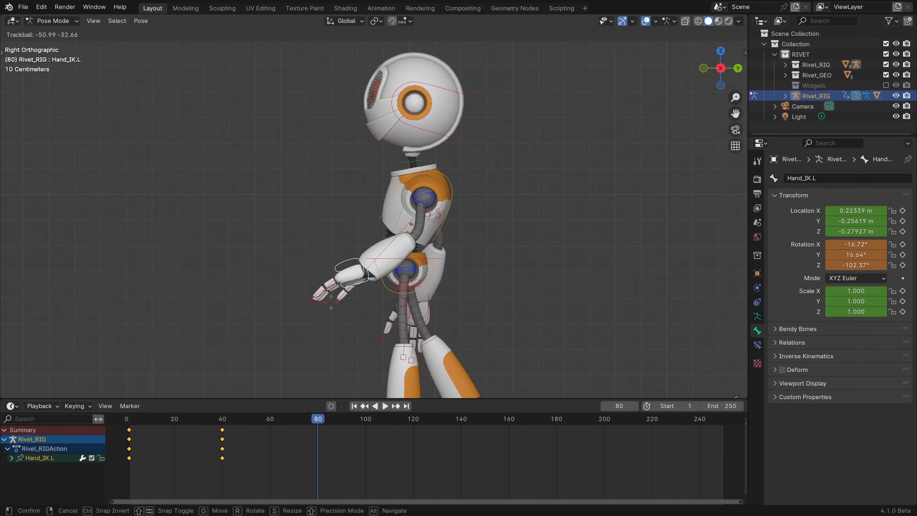
- Insert a keyframe on the rotated Hand_IK.L bone at frame 80 and reopen Preferences
key("i")
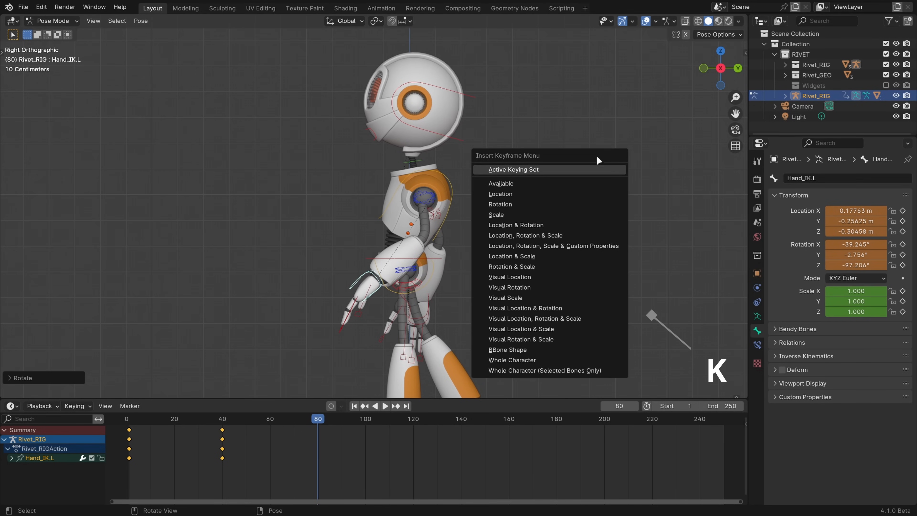
key("shift+k")
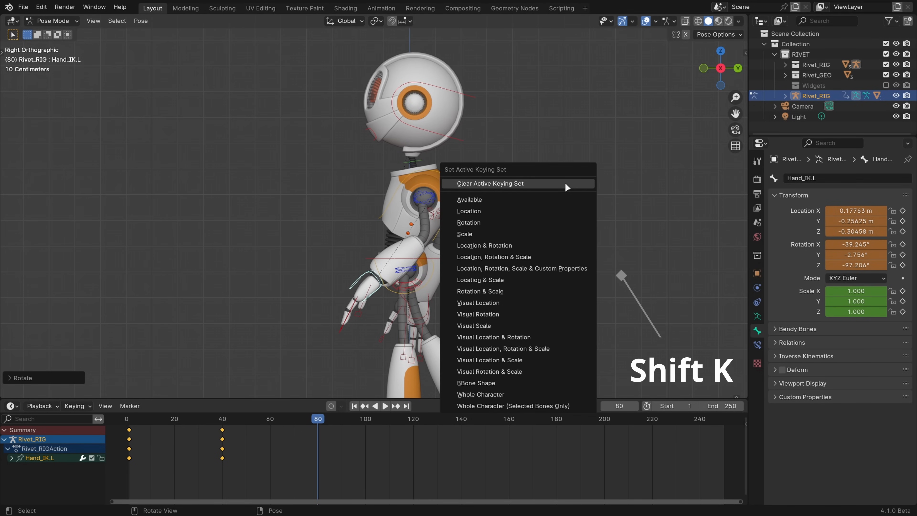
left_click(40, 6)
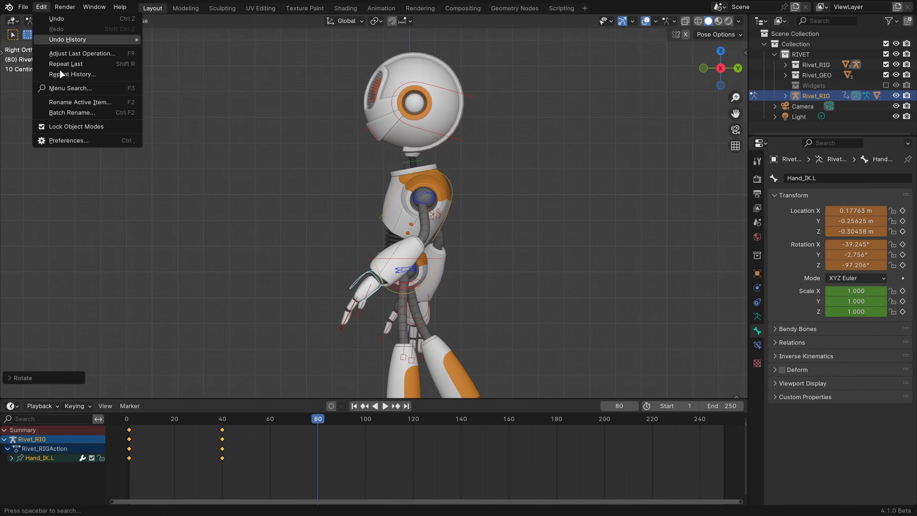
left_click(276, 237)
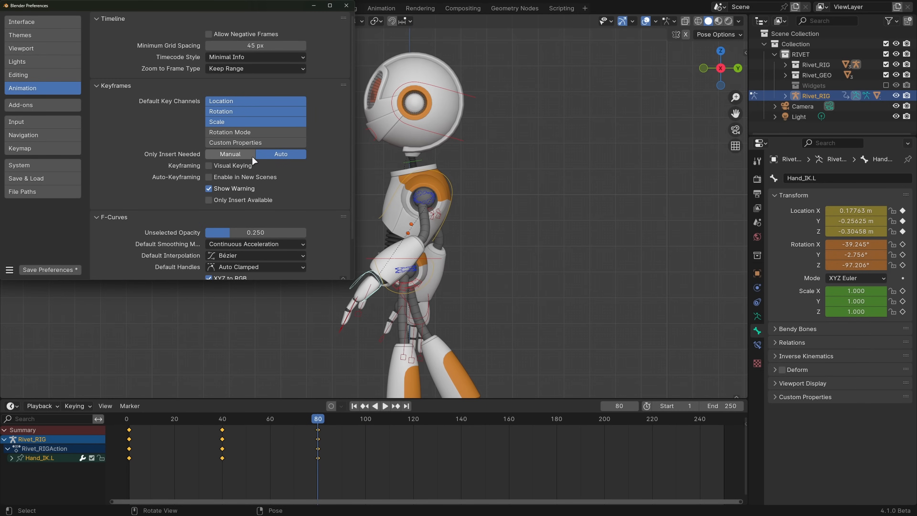
mouse_move(278, 161)
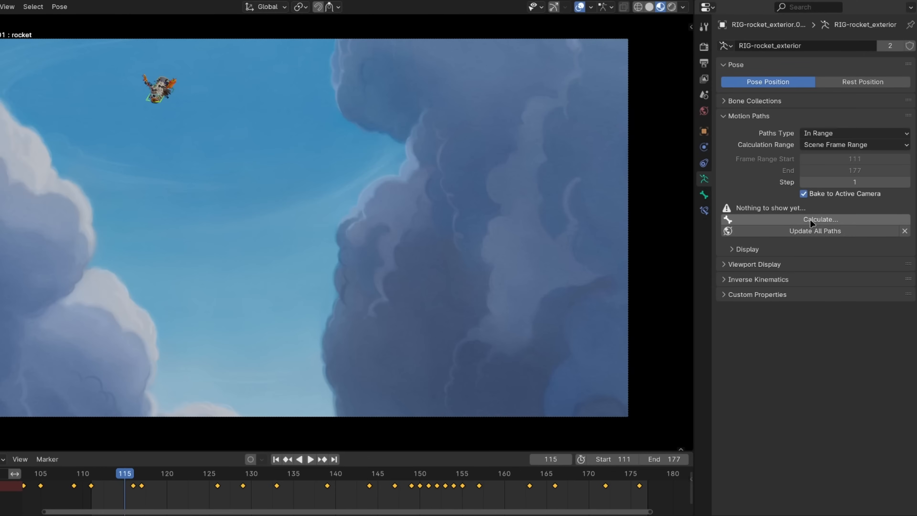
- Calculate the rocket's motion path baked to the active camera
left_click(818, 219)
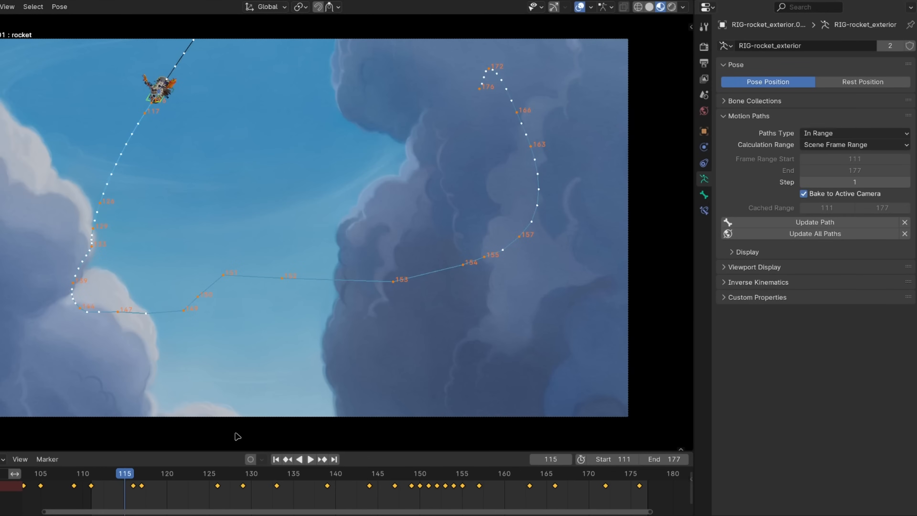
left_click(310, 459)
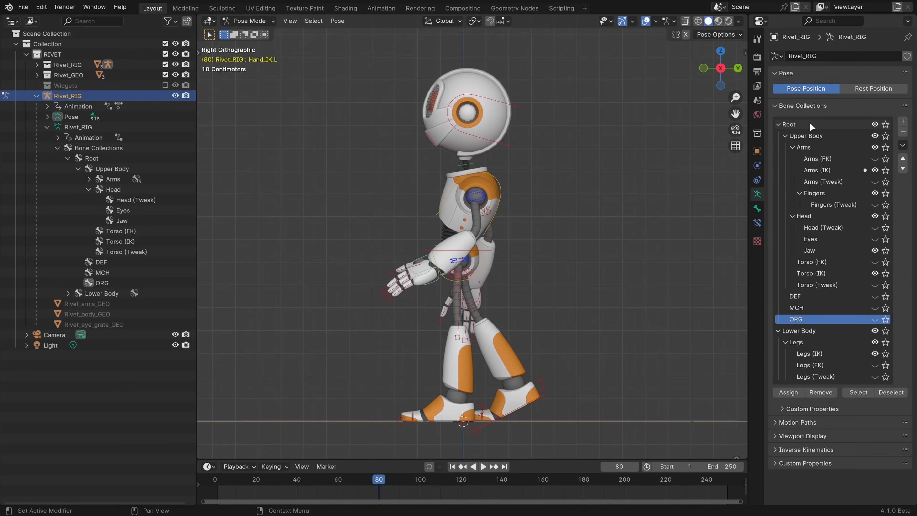
- Bake the Rivet action over frames 1–250 including custom properties, then bake the Hand_IK.L channels
left_click(792, 216)
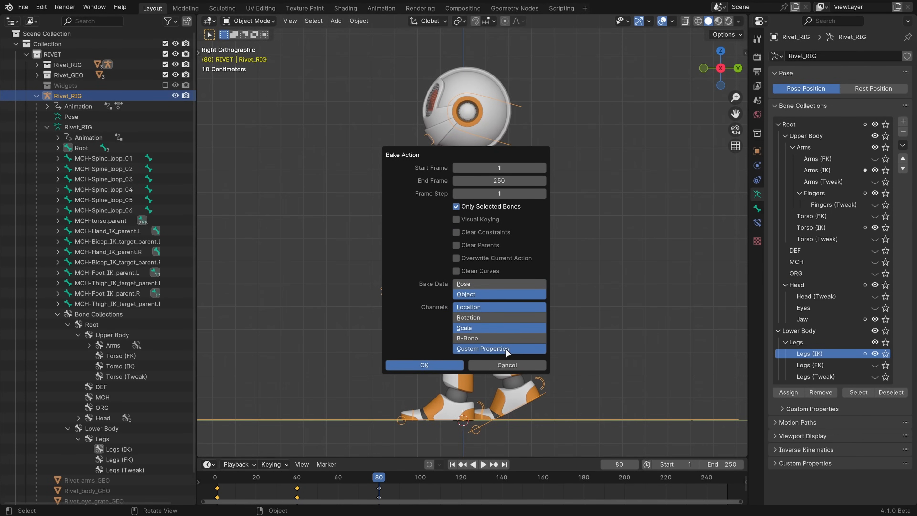
left_click(424, 364)
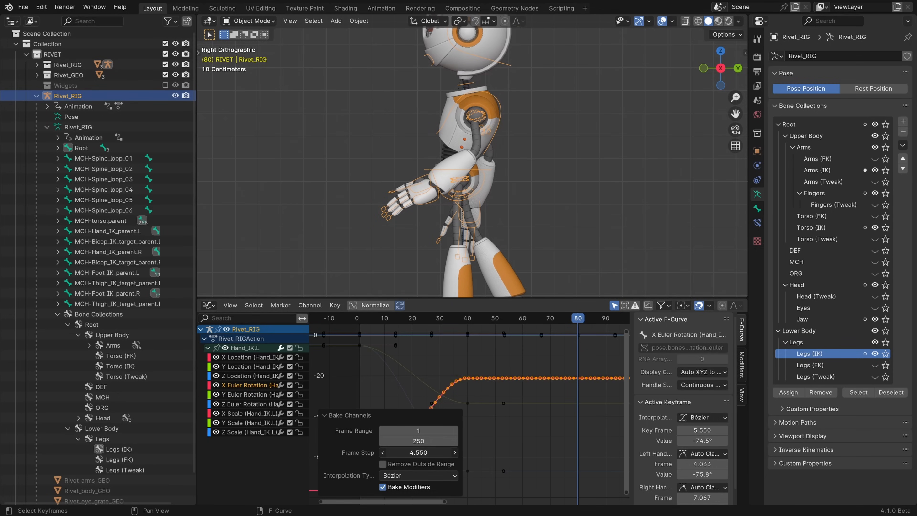
key("ctrl+space")
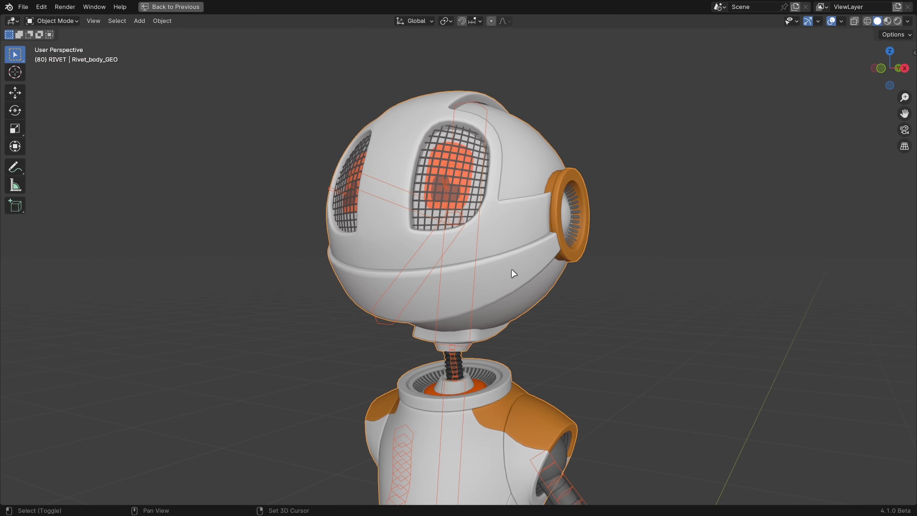
- Review the driver's 5.000 fallback, then switch to the Hand_IK.L curves in the Graph Editor
left_click(55, 21)
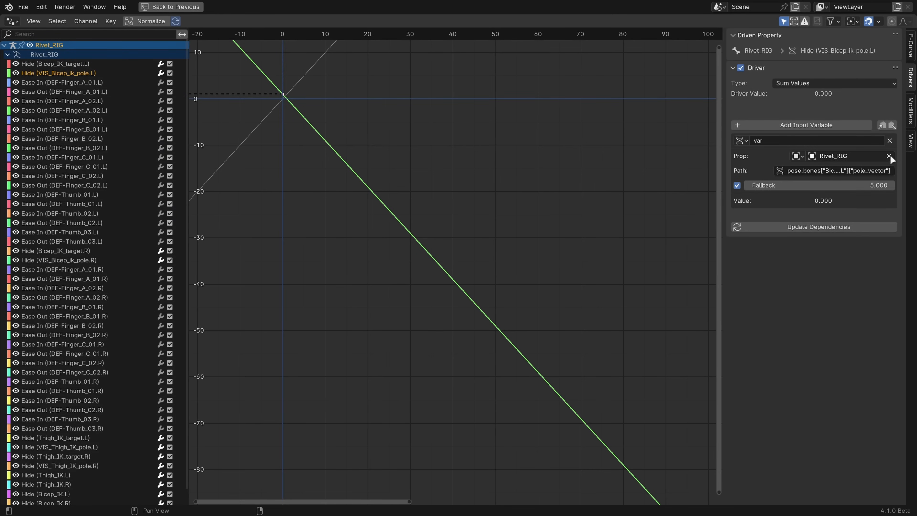
left_click(65, 91)
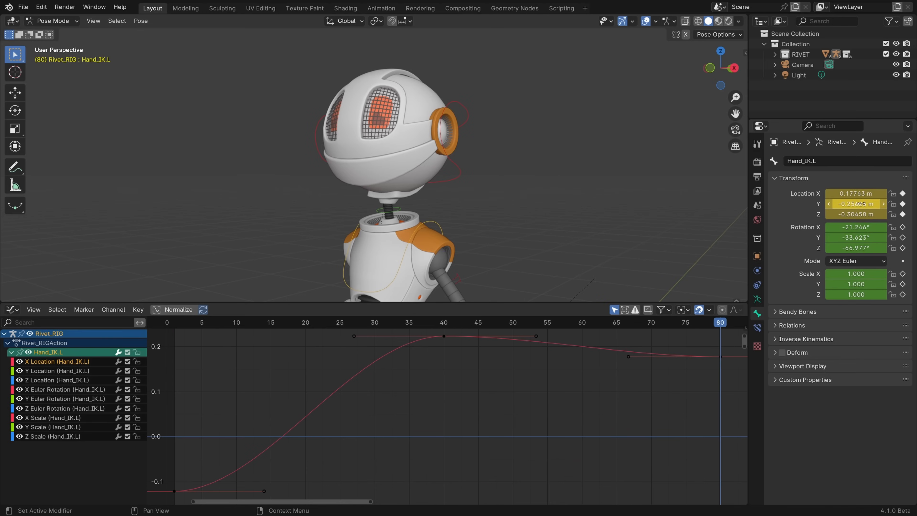
- Isolate the Hand_IK.L Z Euler Rotation curve for the 5-frame shift
left_click(58, 370)
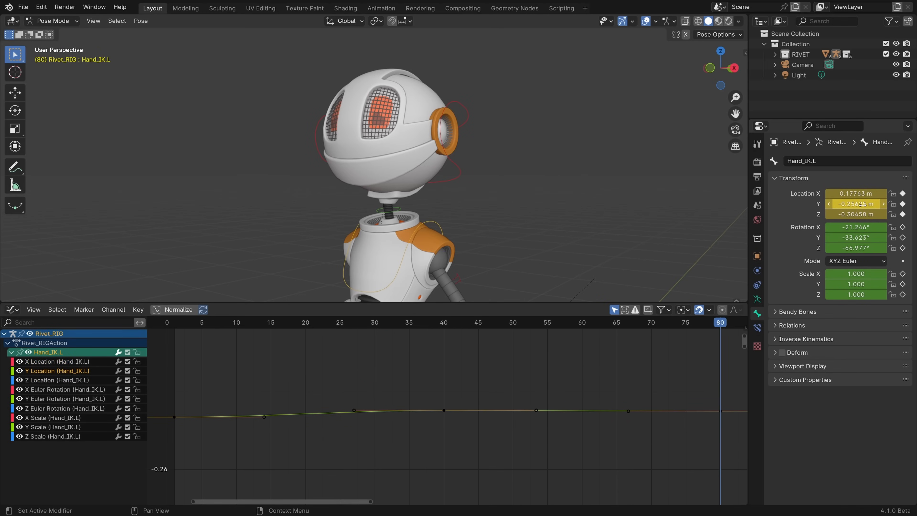
left_click(57, 379)
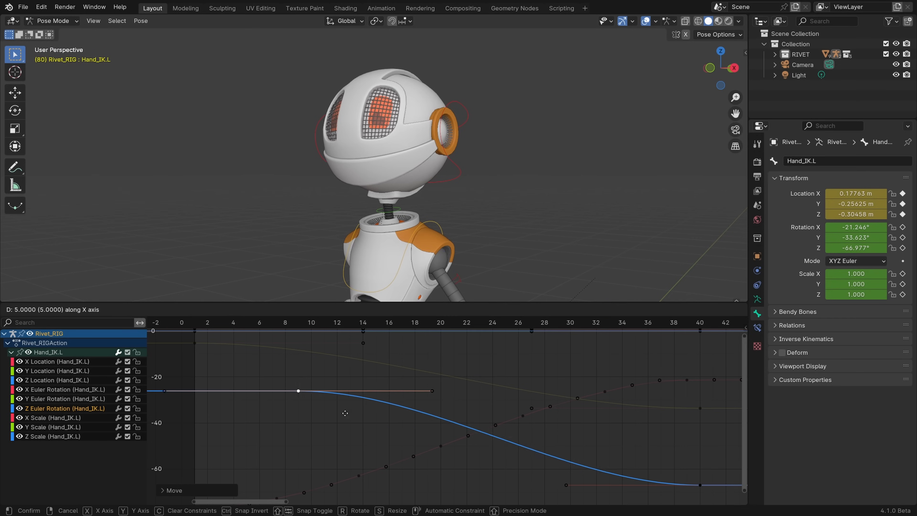
mouse_move(355, 406)
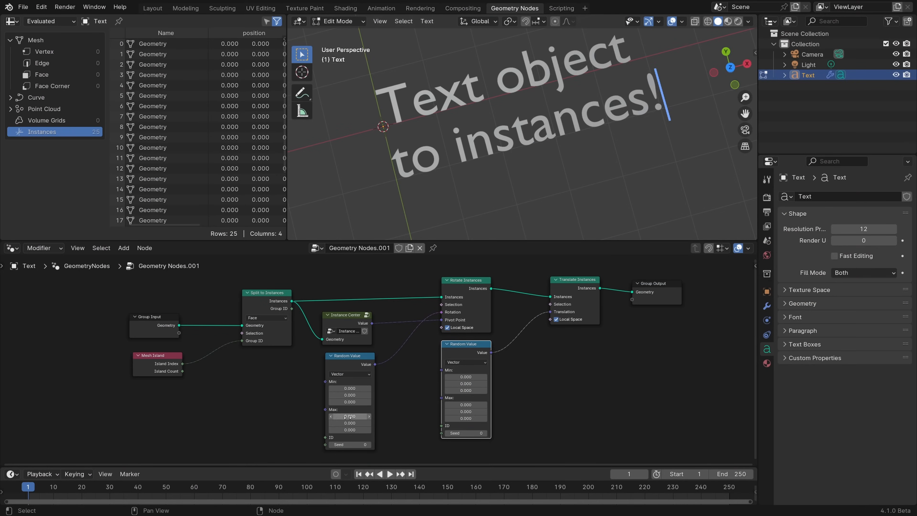
- Bake the beam geometry as a Still at frame 30 and play back to check it
left_click(349, 430)
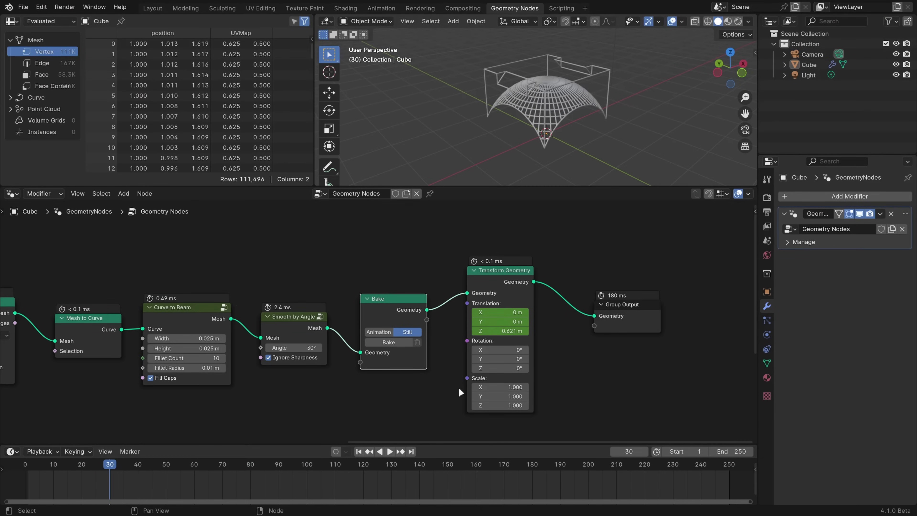
left_click(387, 342)
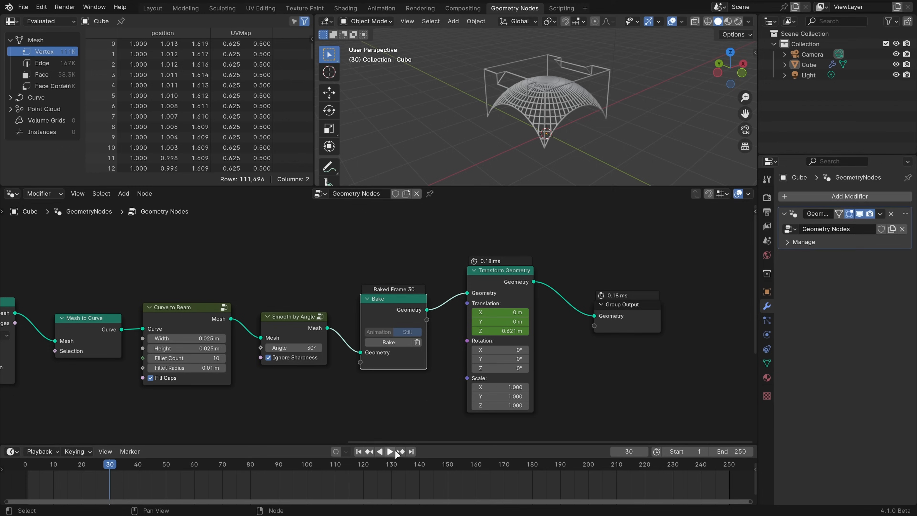
left_click(390, 451)
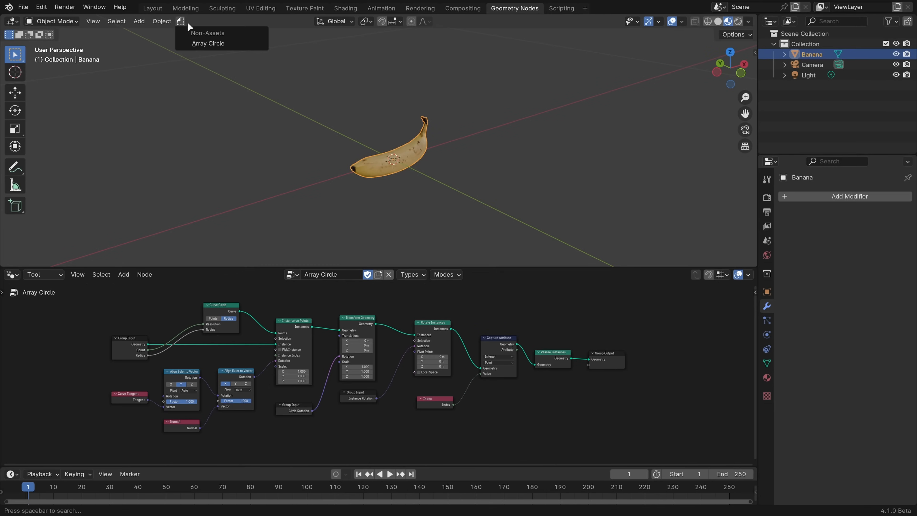
- Run Array Circle on the cylinder with Count 12 and Radius 8 m
left_click(208, 43)
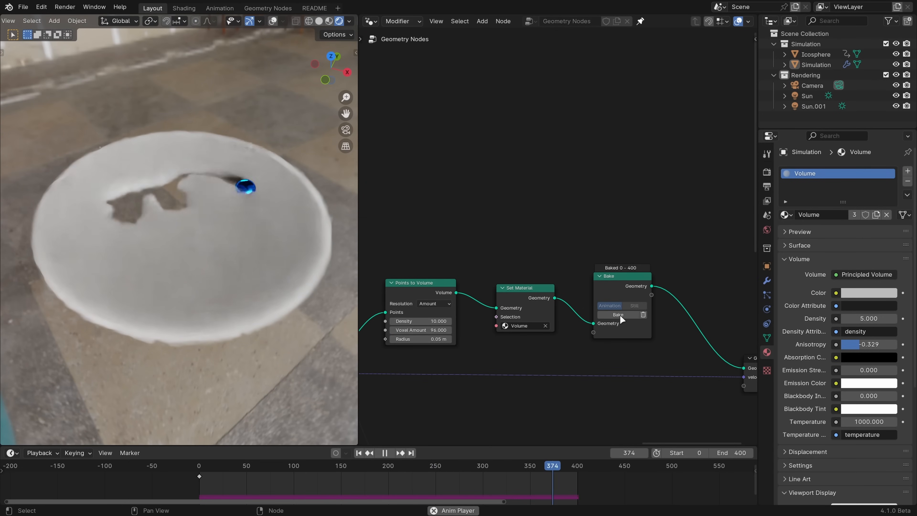
left_click(309, 466)
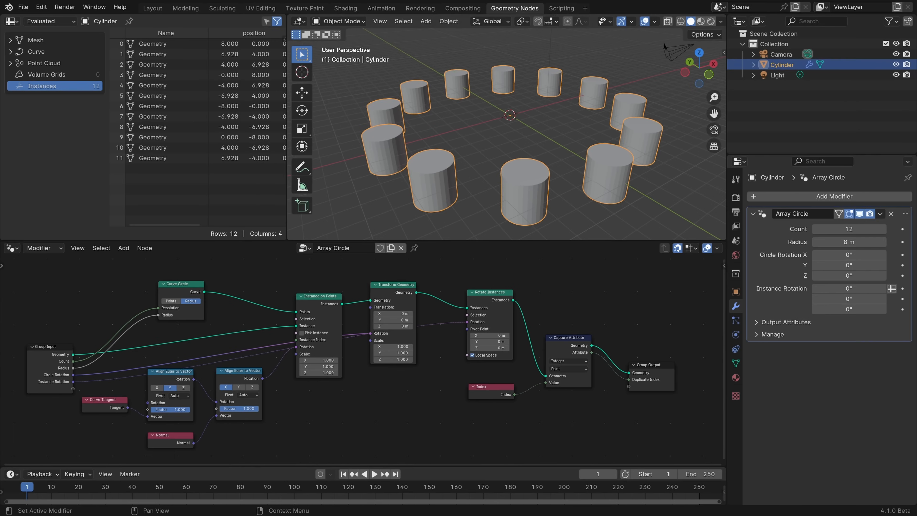
- Expand Output Attributes to show the Duplicate Index field
left_click(785, 321)
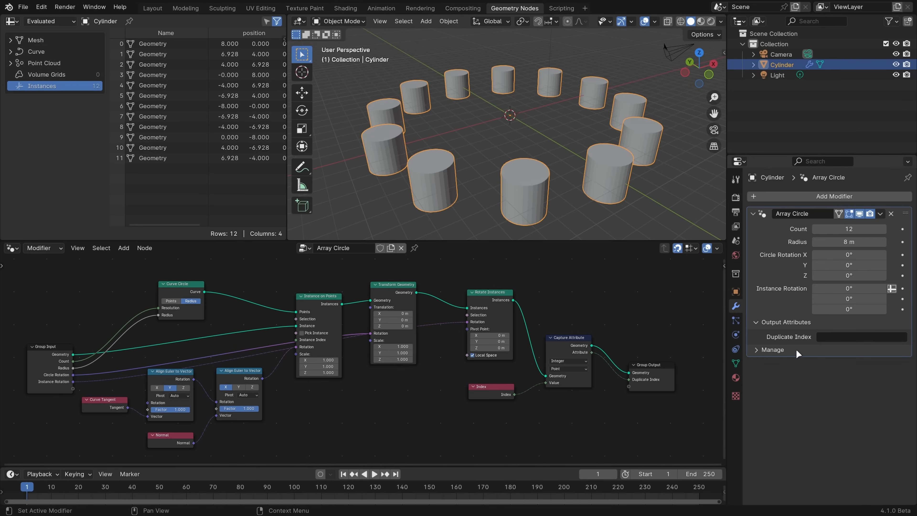
left_click(771, 349)
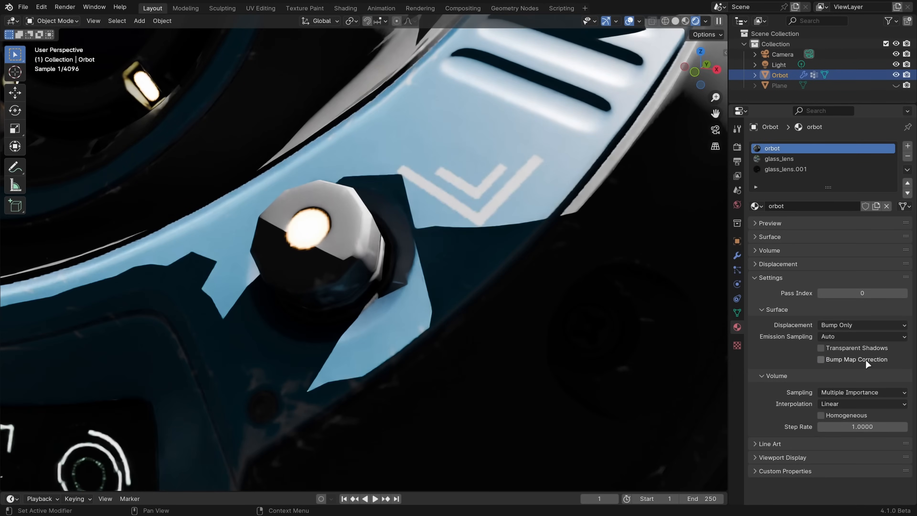
- Uncheck Bump Map Correction on the orbot material, then play the penguin animation
left_click(820, 359)
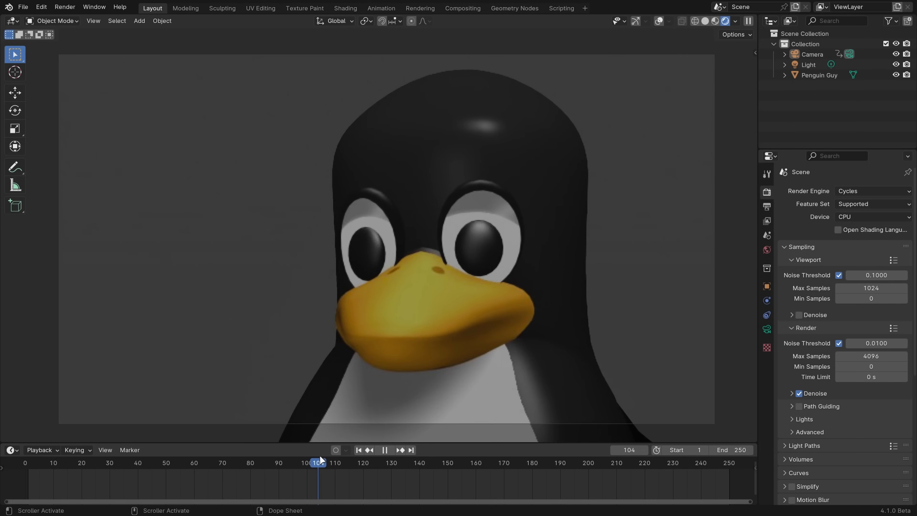
left_click(462, 7)
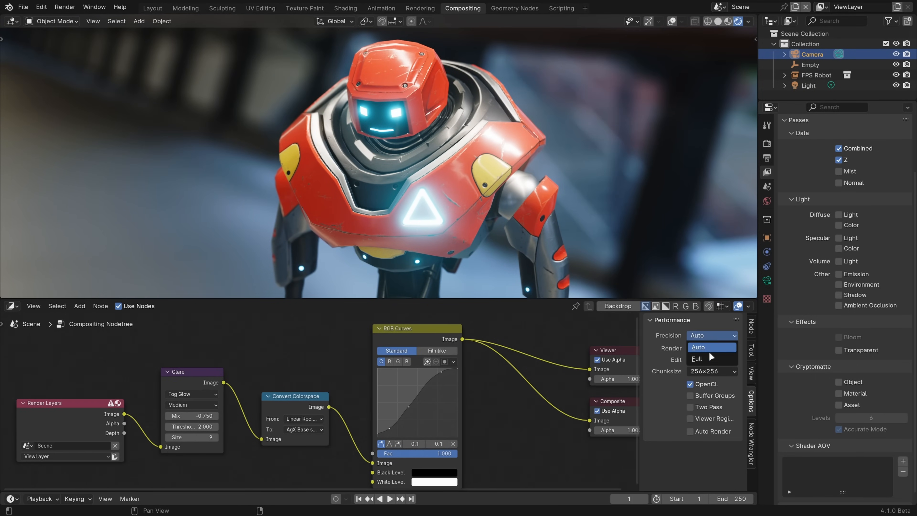
- Choose the Precision setting in the compositor Options sidebar
left_click(701, 357)
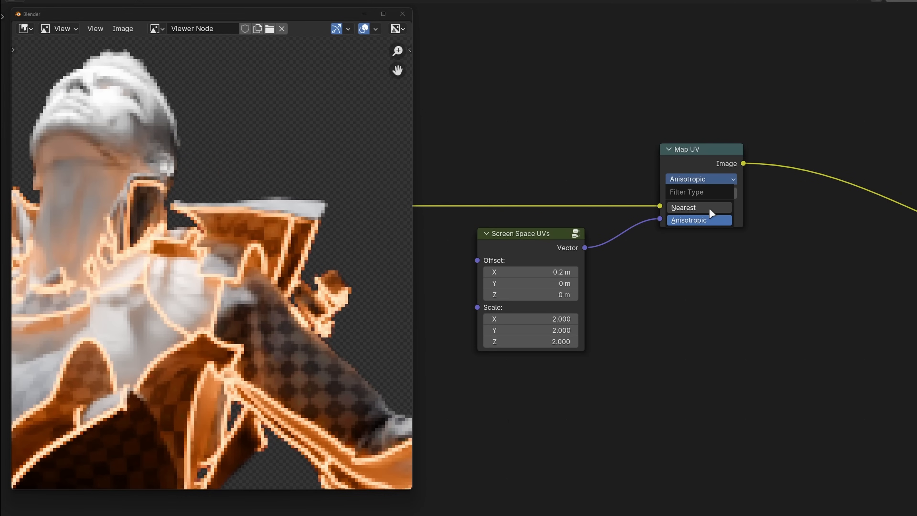
- Set Map UV Filter Type to Nearest, then make the mask handles Vector
left_click(682, 207)
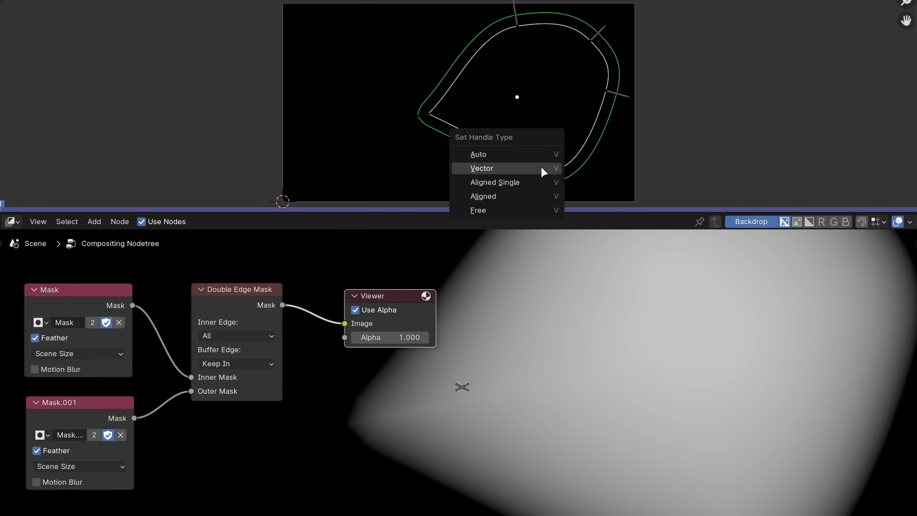
left_click(481, 169)
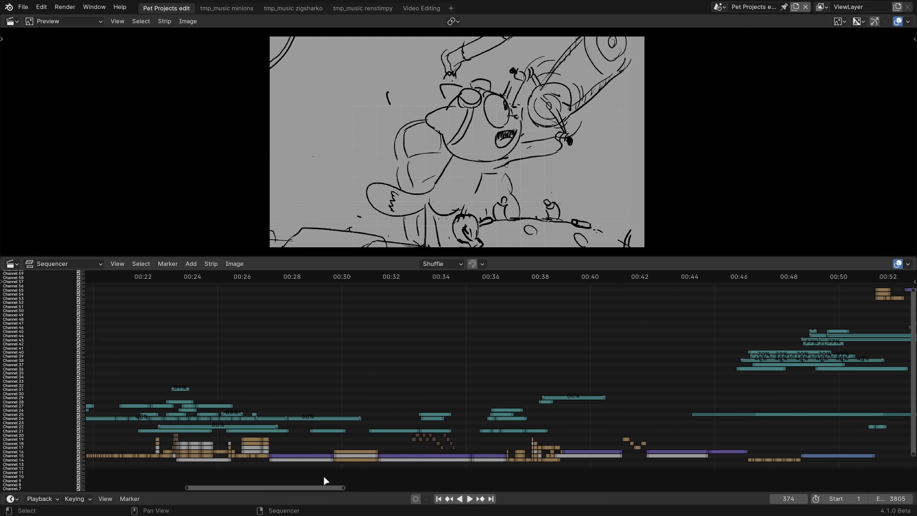
- Bring up the Pet Projects edit in the Video Sequencer timeline
left_click(469, 498)
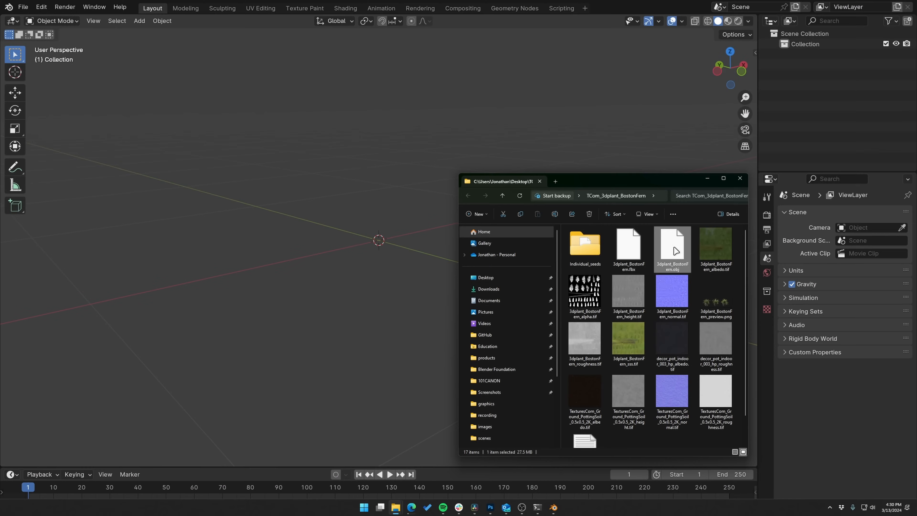
- Import 3dplant_BostonFern.obj at 0.010 scale via Import Wavefront OBJ
double_click(672, 242)
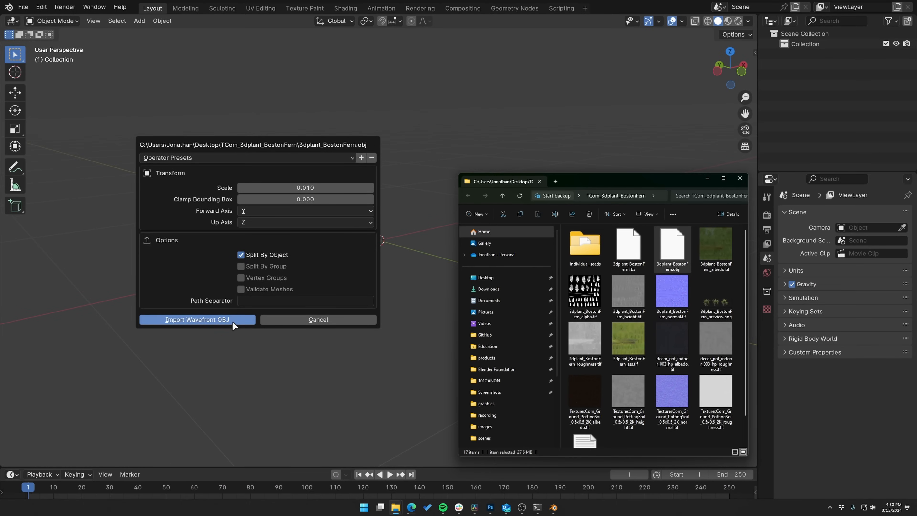
left_click(197, 319)
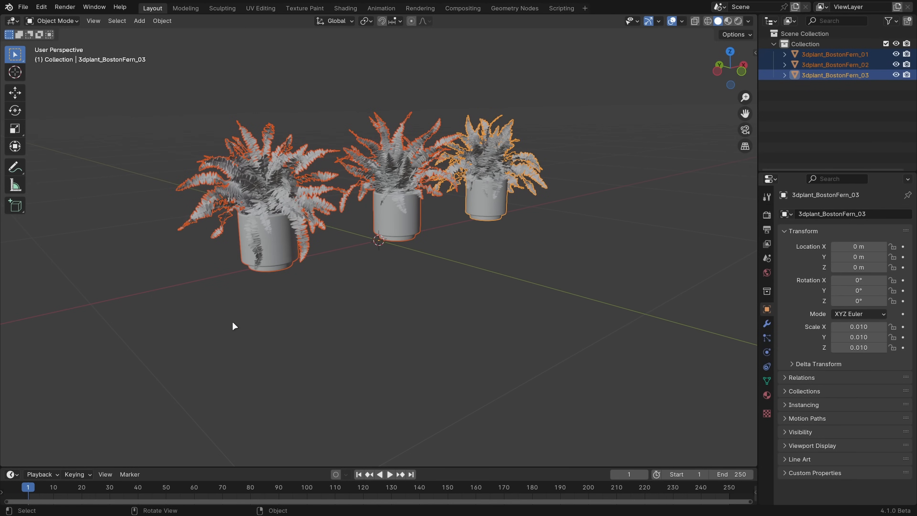